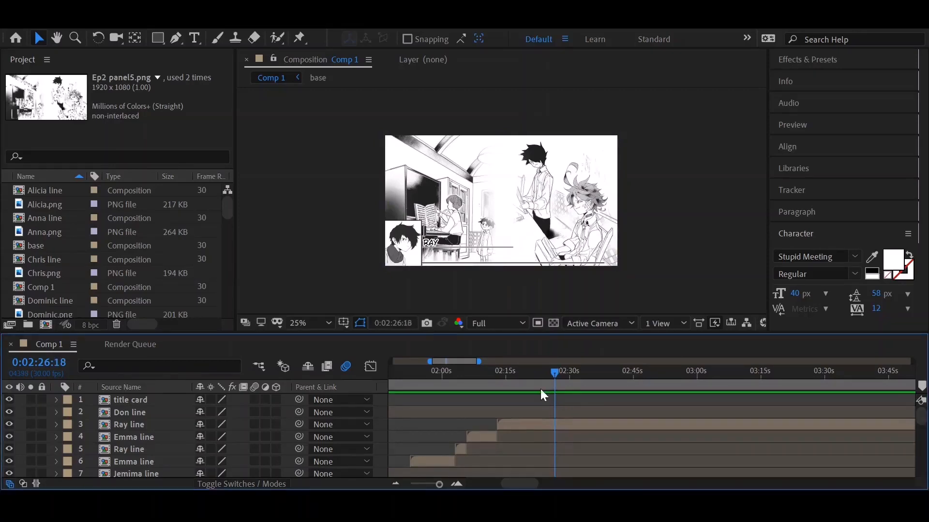
- Place the Thoma, Ray, Gilda and Nat line comps in Comp 1, timed up to about 4:07
{"action": "left_click", "coordinate": [129, 424]}
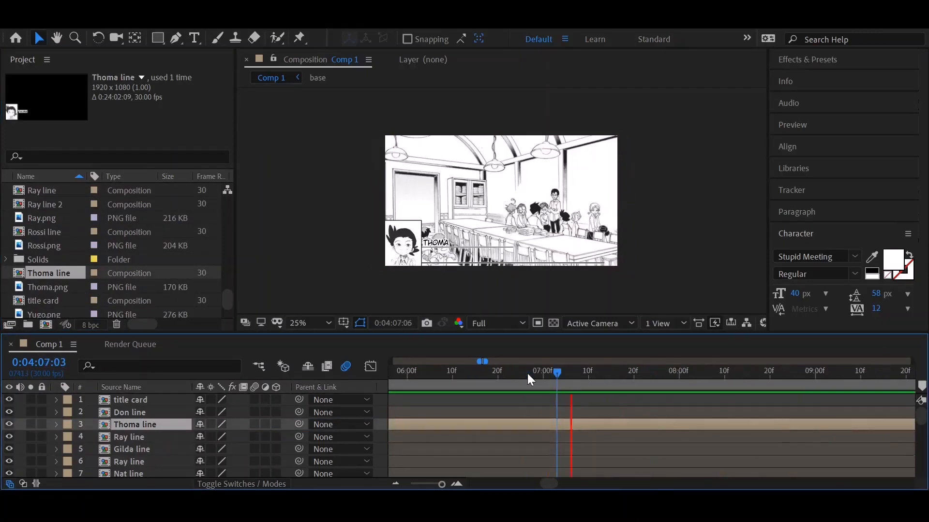
- Slide the Ep2 panel9 letter image layer to start near 4:35 beside Ray's line
{"action": "left_click_drag", "start_coordinate": [555, 374], "coordinate": [634, 374]}
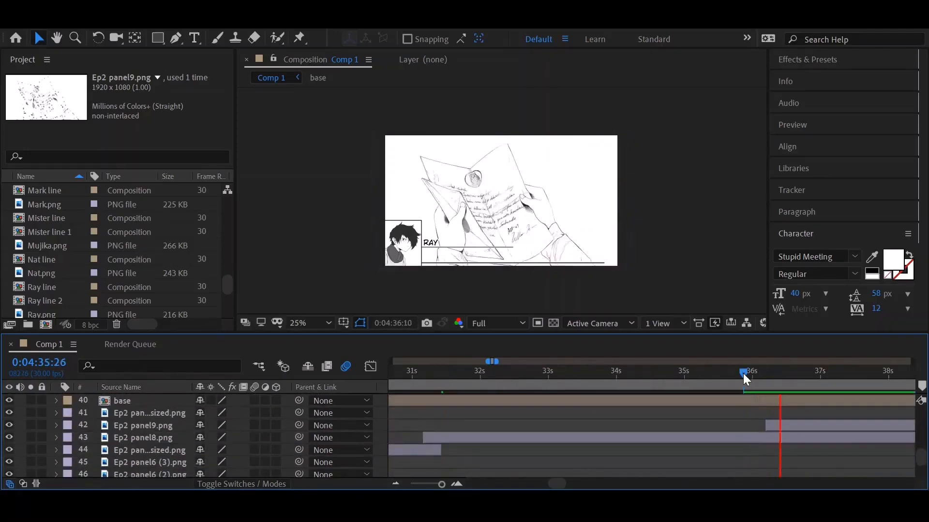
- Add the Gilda and Ray line comps over the letter panel, Ray's line aligned to the playhead near 4:33
{"action": "left_click", "coordinate": [418, 375]}
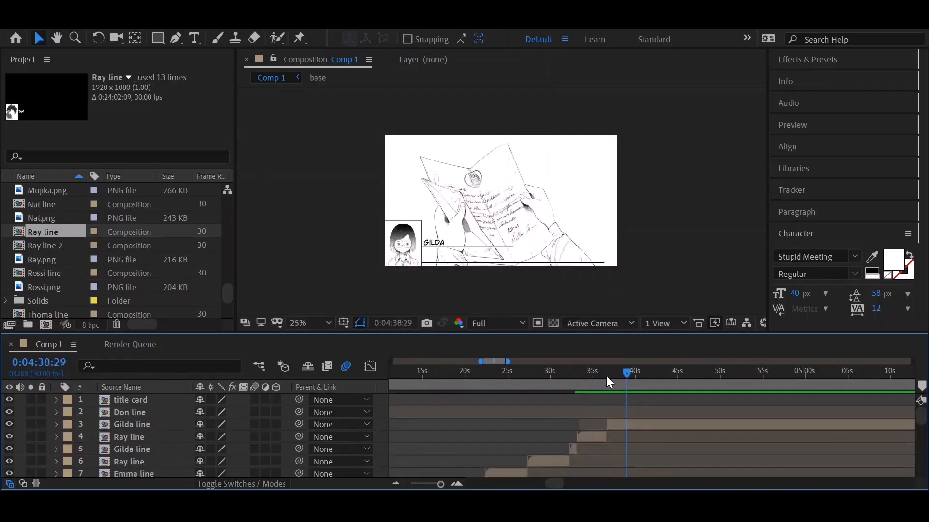
{"action": "left_click_drag", "start_coordinate": [627, 373], "coordinate": [568, 374]}
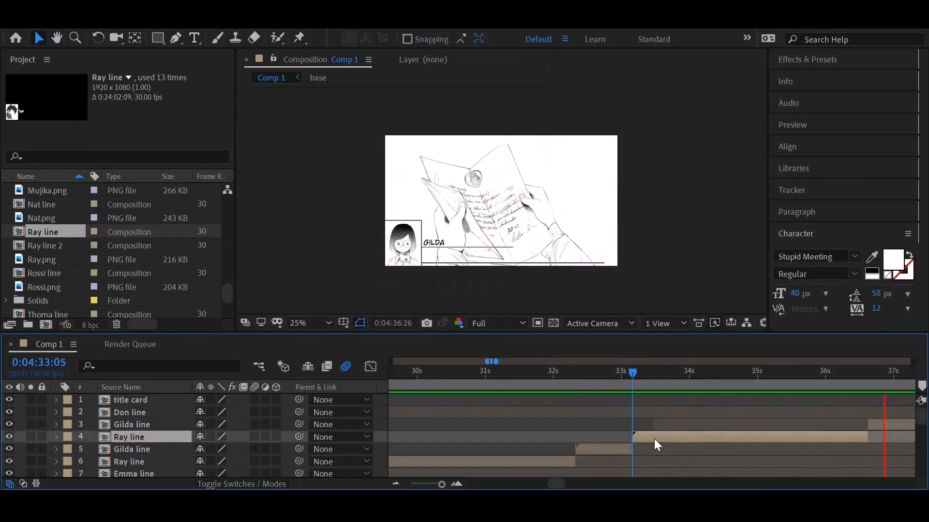
{"action": "scroll", "scroll_direction": "down", "scroll_amount": 3}
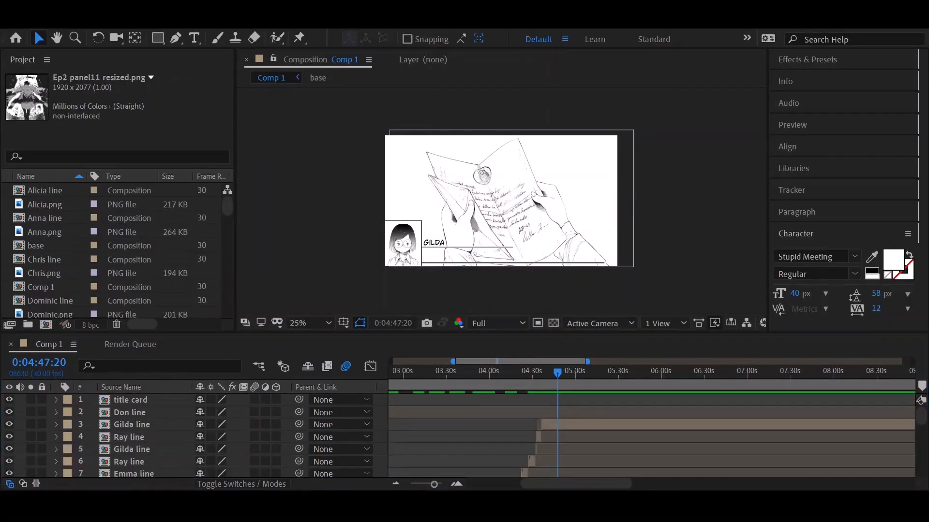
- Add Ep2 panel10 of Ray and Emma near 5:08 with the Don, Gilda, Emma and Ray lines
{"action": "left_click", "coordinate": [132, 424]}
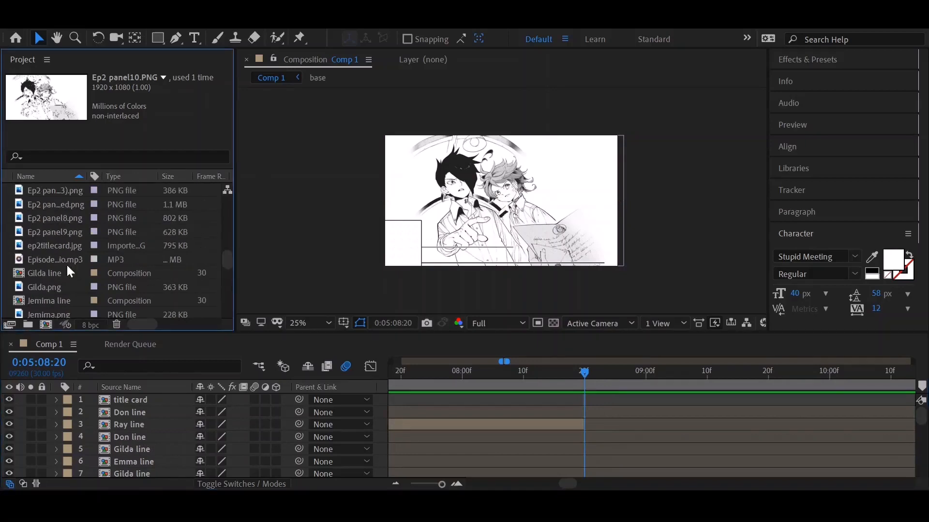
{"action": "left_click", "coordinate": [45, 272]}
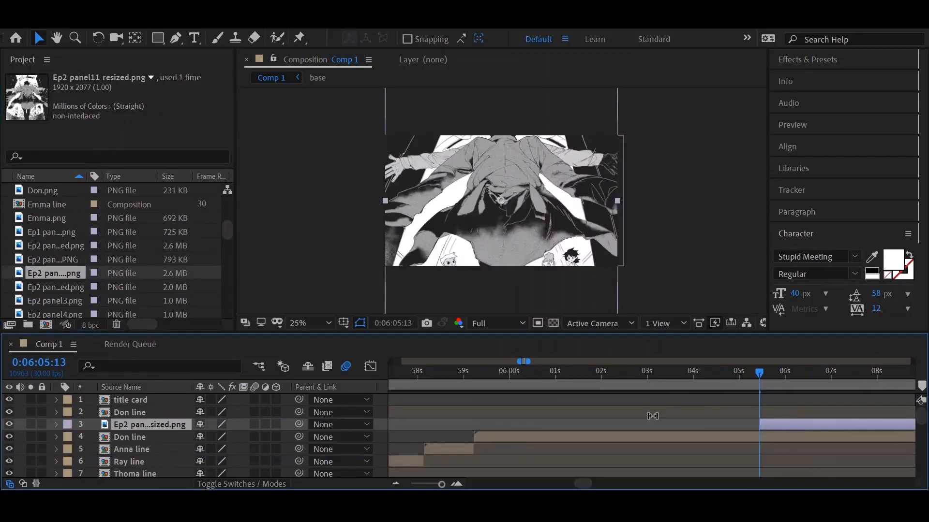
- Set Y Position keyframes on the panel11 image near 6:06 so it pans vertically
{"action": "left_click", "coordinate": [56, 425]}
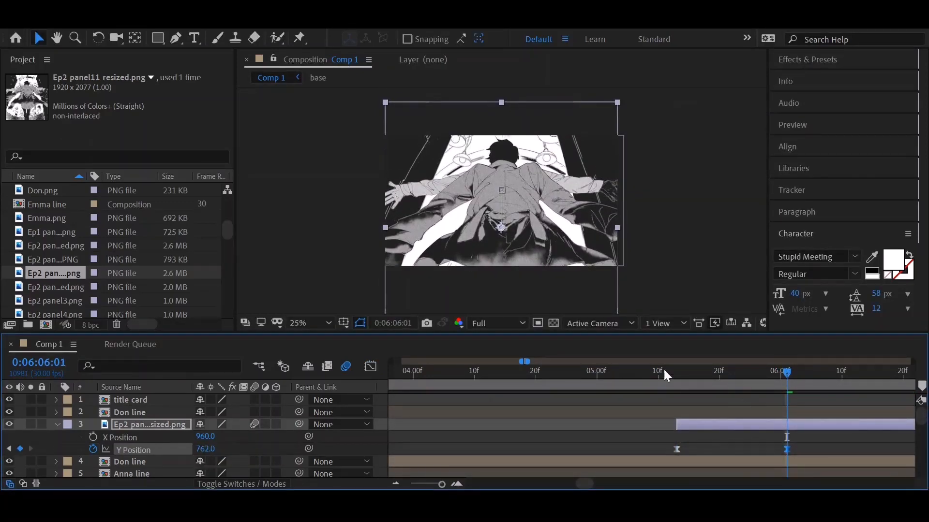
- Duplicate the panel11 layer and start tracing a Pen-tool mask on the copy
{"action": "left_click_drag", "start_coordinate": [788, 360], "coordinate": [675, 360]}
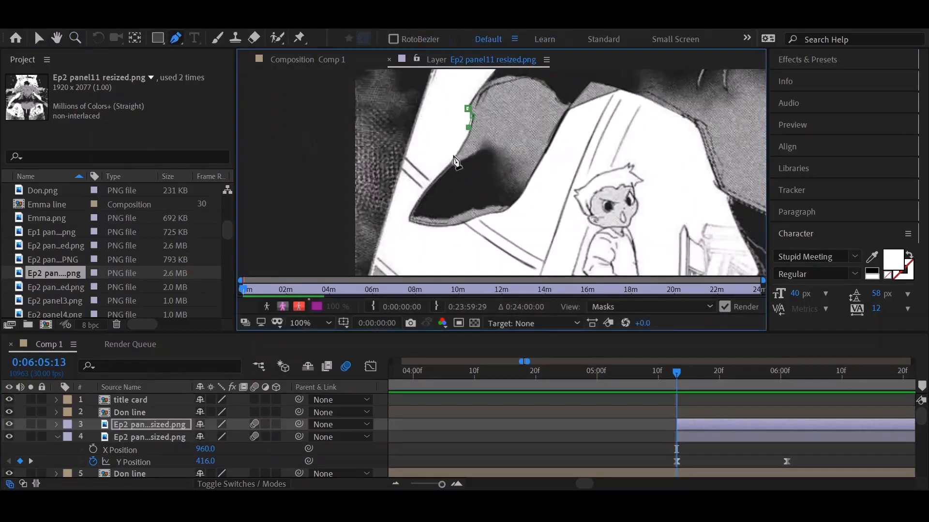
- Make further masked panel11 copies, tracing a cut-out around the outstretched hand
{"action": "left_click", "coordinate": [645, 99]}
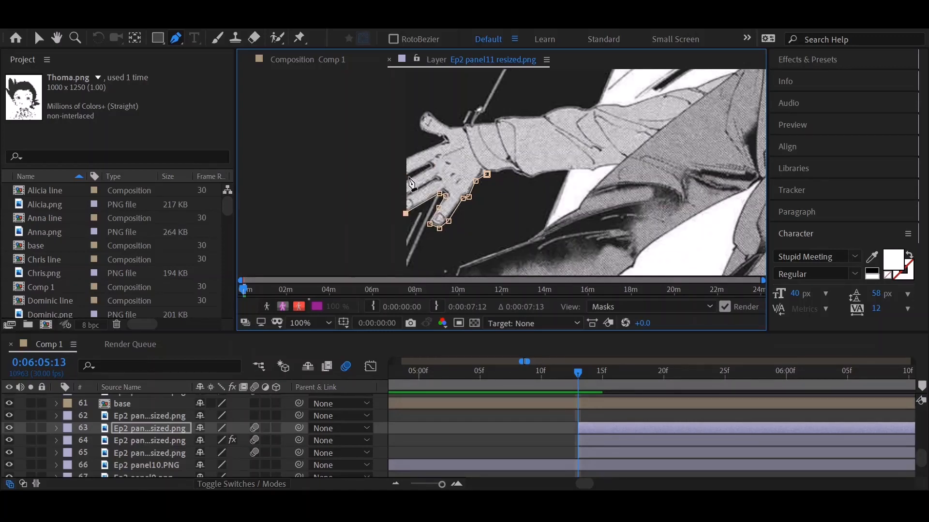
- Give the masked panel11 hand copy Rotation keyframes so the cut-out swings across Comp 1
{"action": "left_click", "coordinate": [326, 323]}
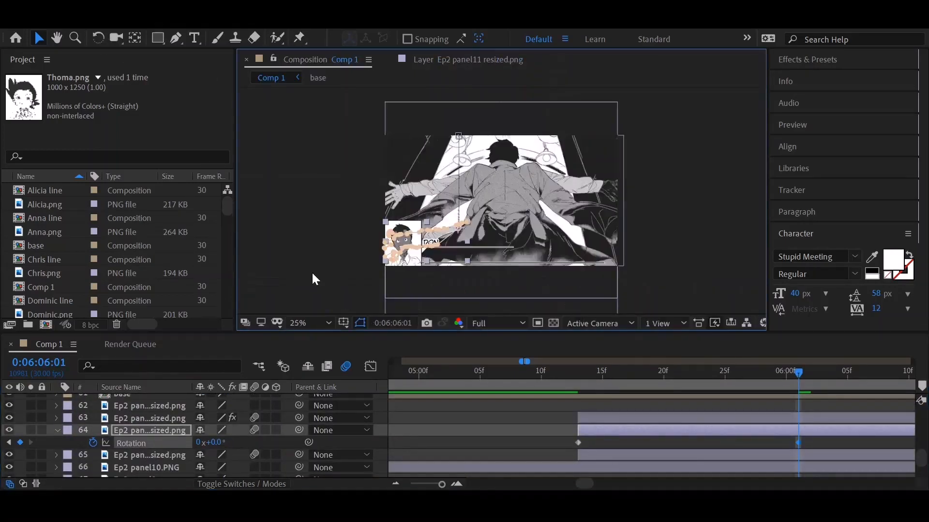
{"action": "left_click", "coordinate": [578, 373]}
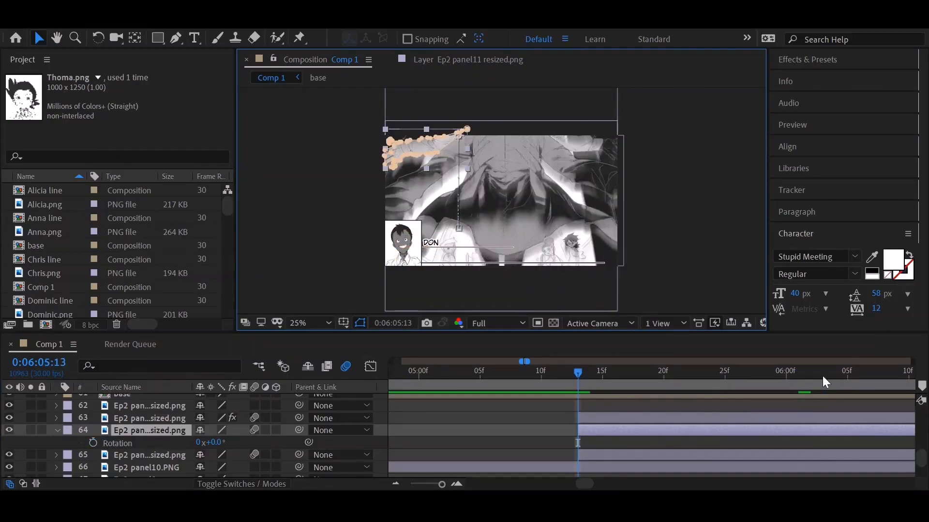